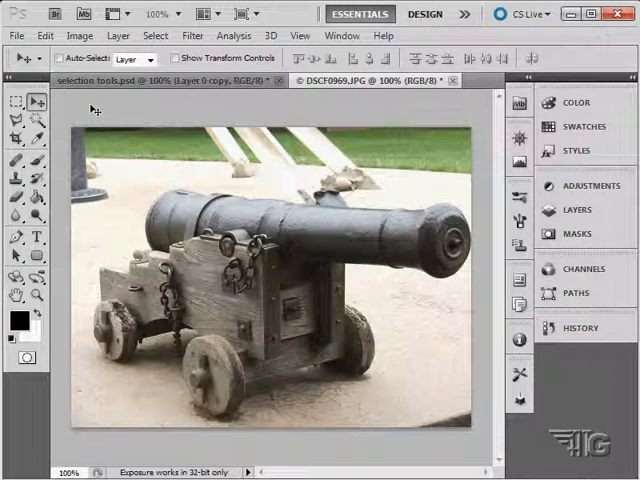
Step: Create a new blank document using the Default Photoshop Size preset
{"action": "left_click", "coordinate": [15, 36]}
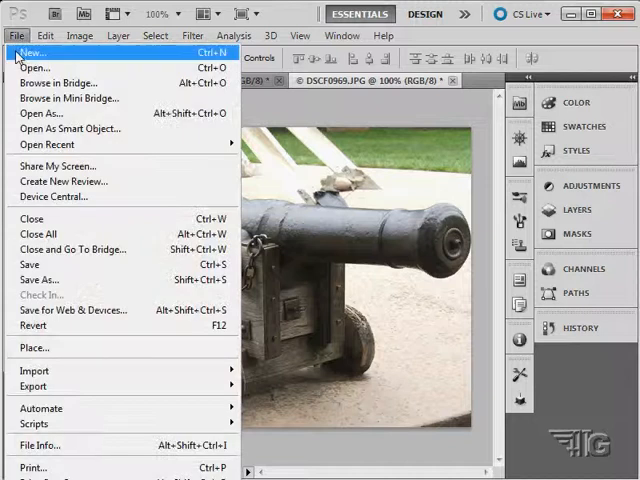
{"action": "left_click", "coordinate": [33, 52]}
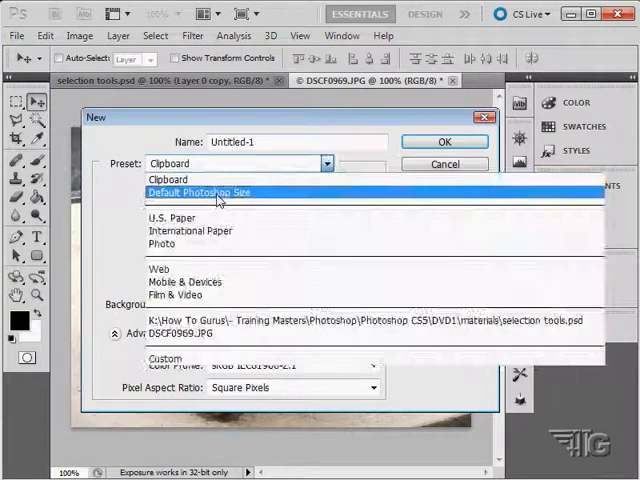
{"action": "left_click", "coordinate": [444, 141]}
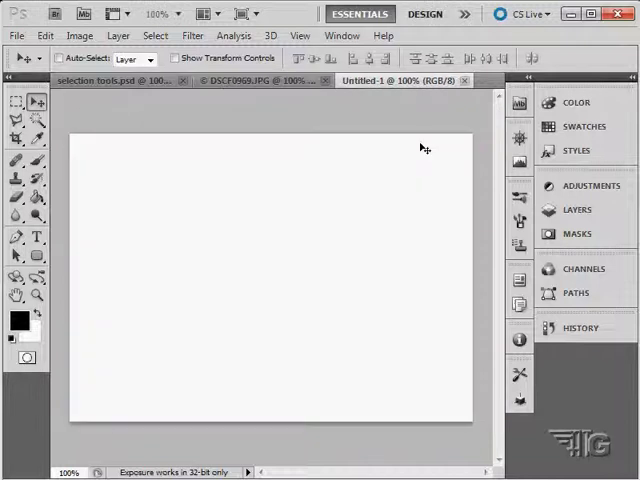
{"action": "mouse_move", "coordinate": [152, 336]}
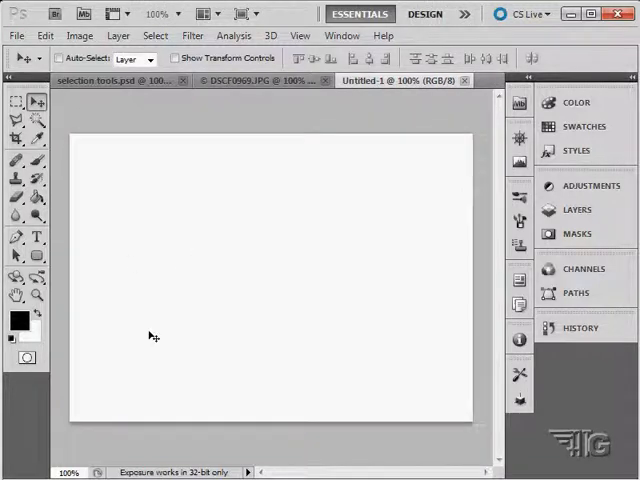
{"action": "left_click", "coordinate": [16, 319]}
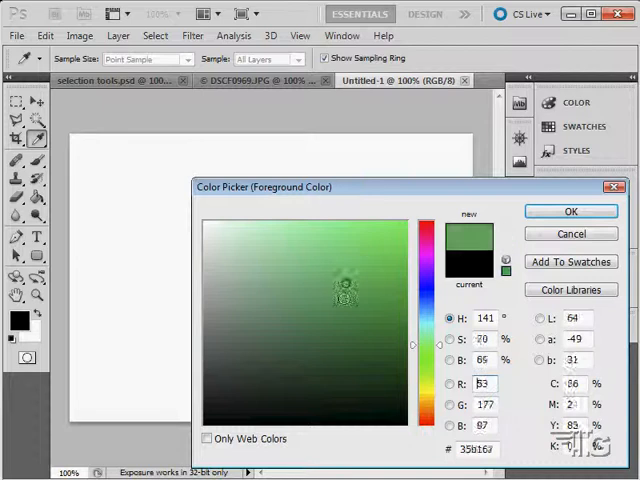
Step: Confirm green as the foreground colour and draw a circular selection on the canvas
{"action": "left_click", "coordinate": [570, 211]}
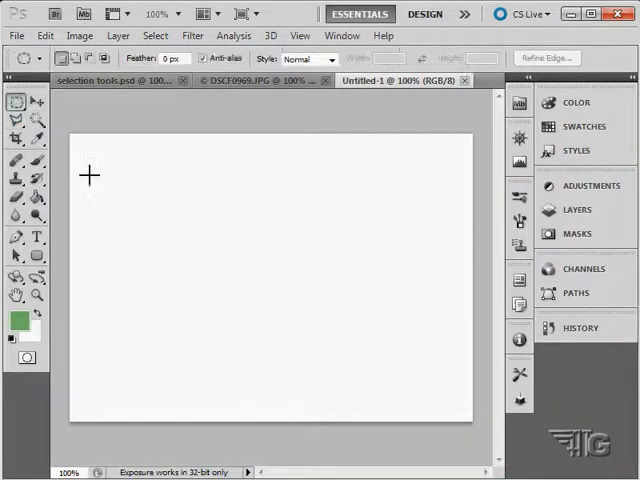
{"action": "left_click_drag", "start_coordinate": [89, 175], "coordinate": [204, 257]}
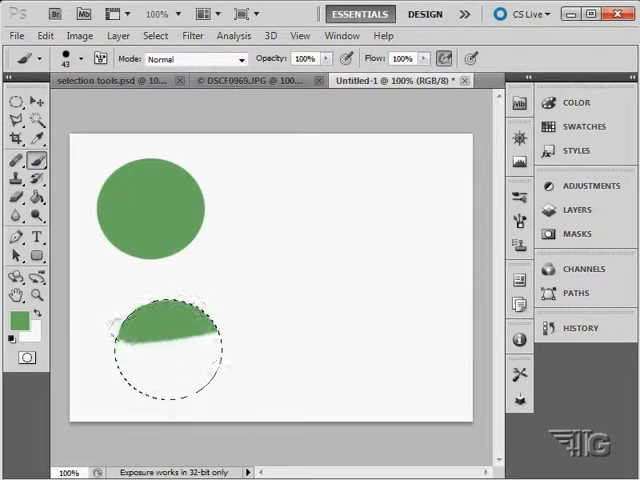
{"action": "left_click", "coordinate": [16, 101]}
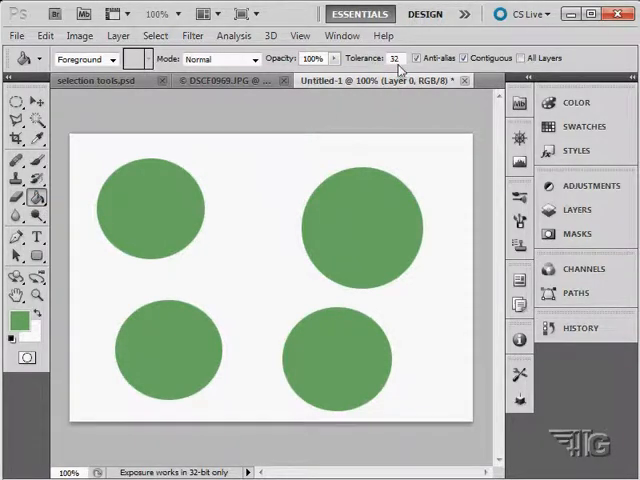
Step: Pick a blue foreground colour and bucket-fill the top-left circle blue
{"action": "left_click", "coordinate": [14, 318]}
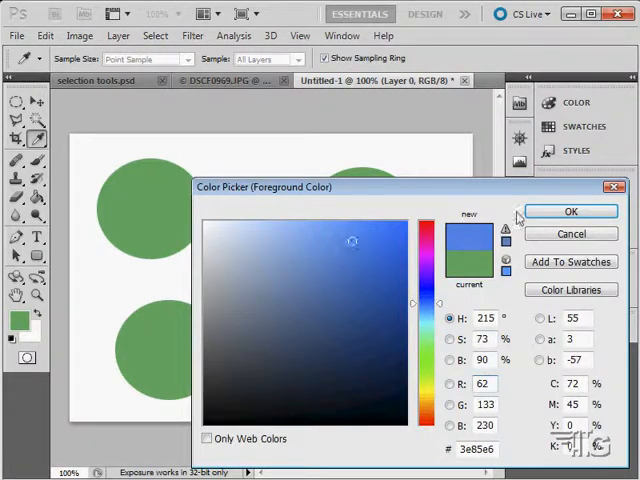
{"action": "left_click", "coordinate": [570, 211]}
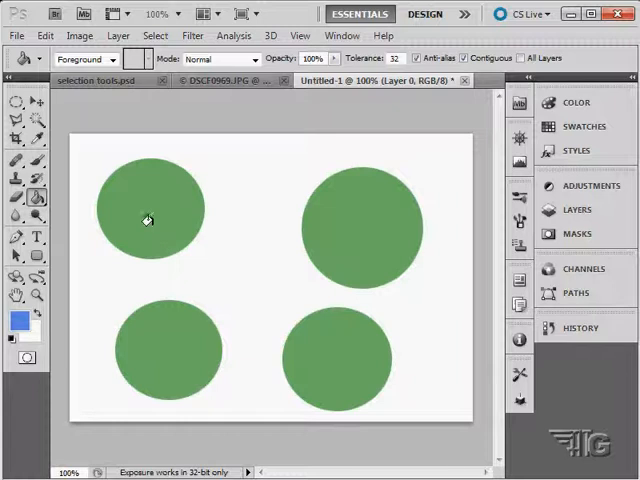
{"action": "left_click", "coordinate": [148, 210]}
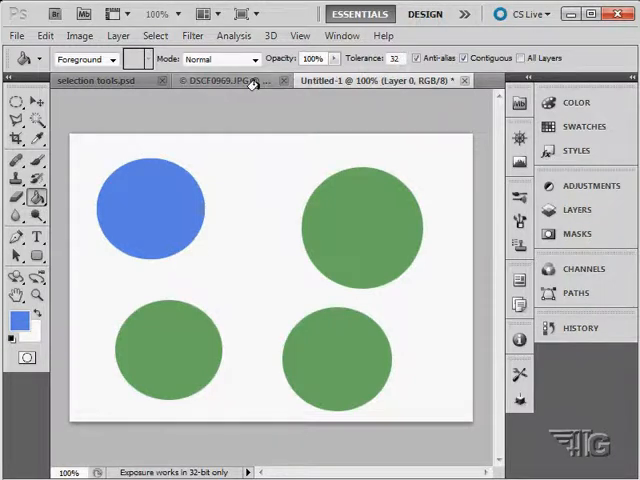
Step: Switch to the DSCF0969.JPG cannon photo and trial a blue bucket fill at tolerance 100
{"action": "left_click", "coordinate": [225, 80]}
{"action": "type", "text": "100"}
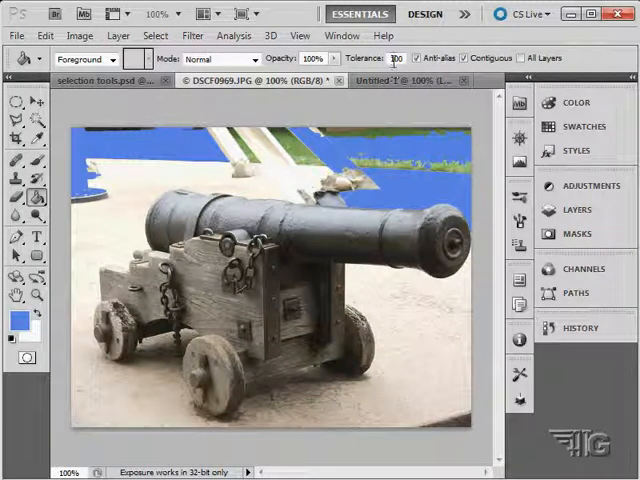
{"action": "left_click", "coordinate": [580, 327]}
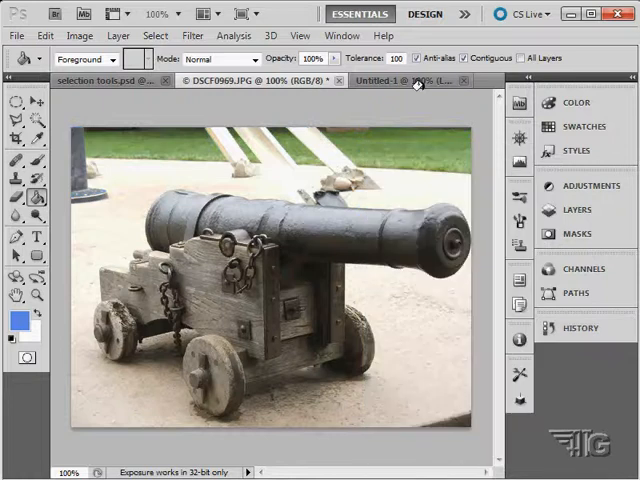
Step: Zoom to 1200% on the top-right circle's edge, bucket-fill it blue at tolerance 100, then undo
{"action": "left_click", "coordinate": [400, 80]}
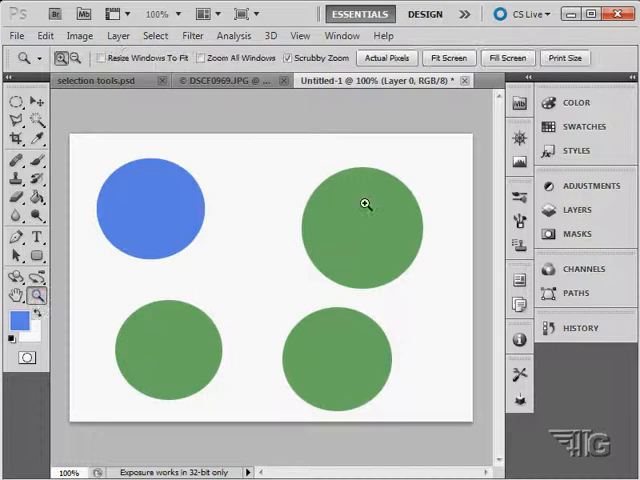
{"action": "left_click", "coordinate": [366, 205]}
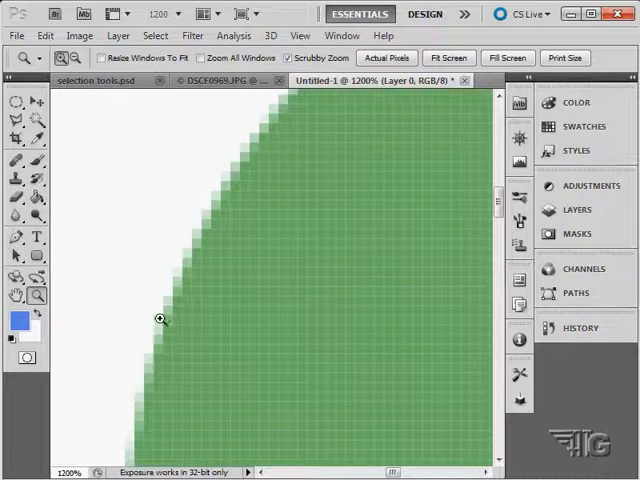
{"action": "mouse_move", "coordinate": [208, 235]}
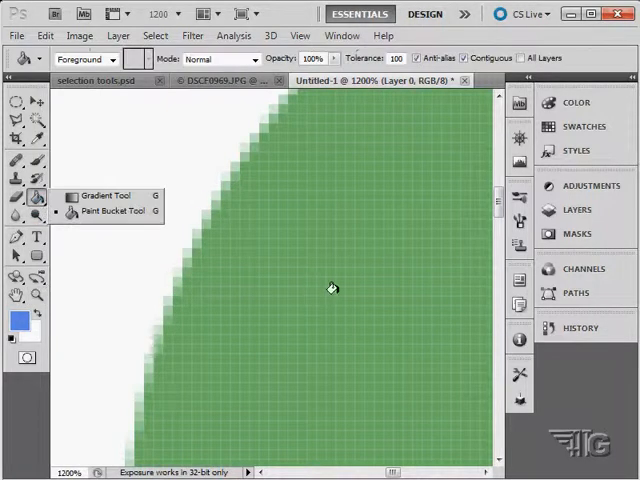
{"action": "left_click", "coordinate": [325, 300]}
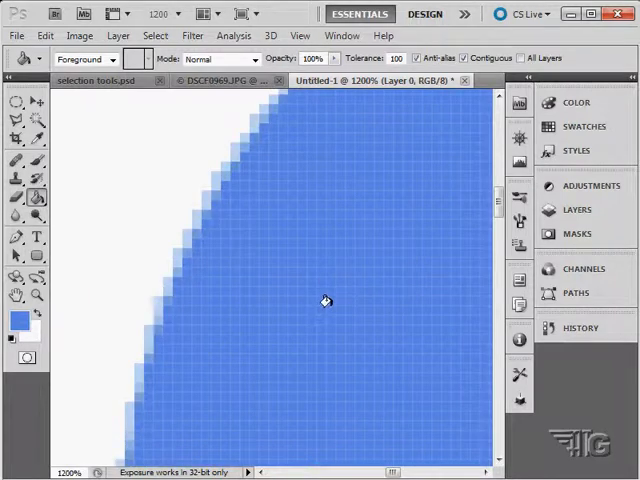
{"action": "mouse_move", "coordinate": [130, 310]}
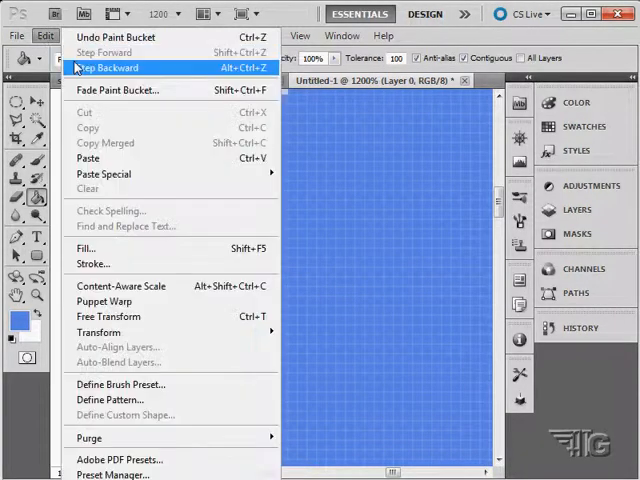
{"action": "left_click", "coordinate": [104, 67]}
{"action": "type", "text": "32"}
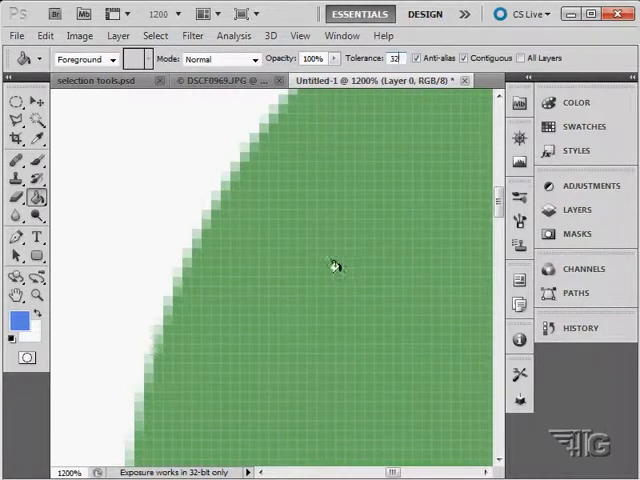
Step: Refill the circle blue at tolerances 32, 10 and 0, comparing edge pixels
{"action": "left_click", "coordinate": [335, 265]}
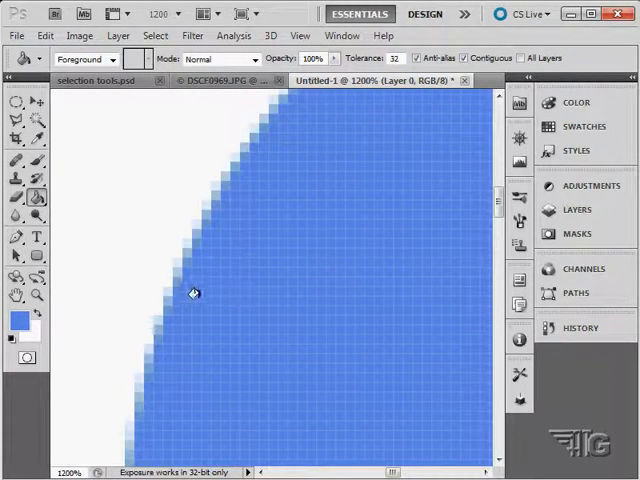
{"action": "mouse_move", "coordinate": [185, 240]}
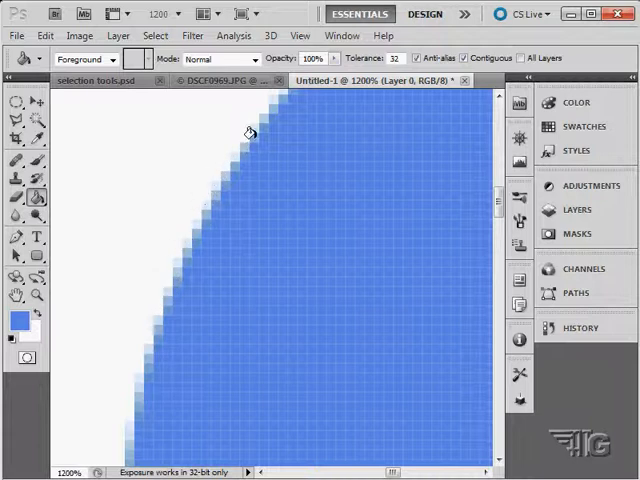
{"action": "left_click", "coordinate": [44, 36]}
{"action": "type", "text": "10"}
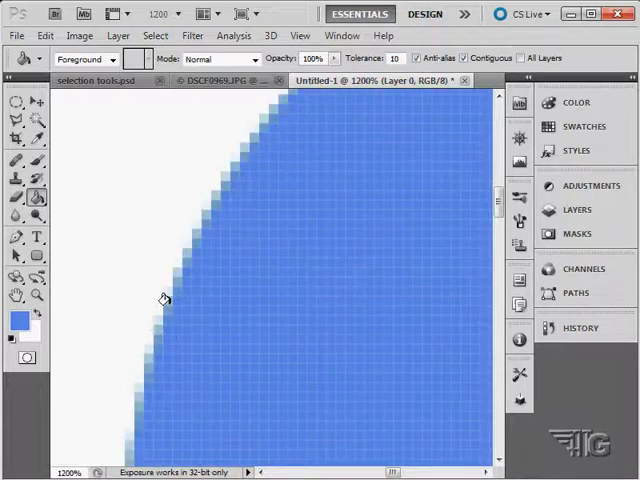
{"action": "mouse_move", "coordinate": [225, 160]}
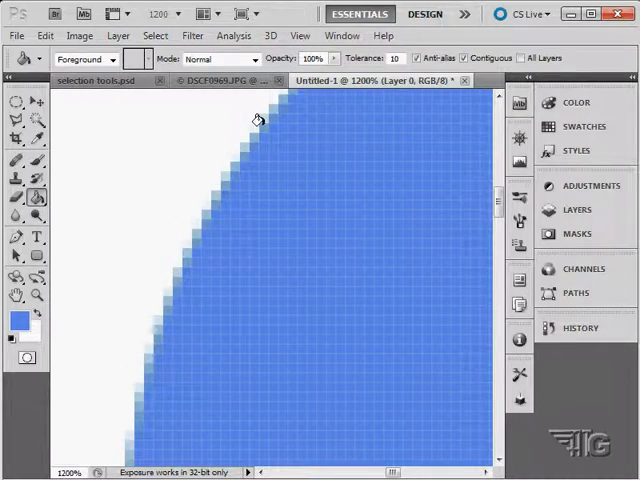
{"action": "left_click", "coordinate": [44, 35]}
{"action": "type", "text": "0"}
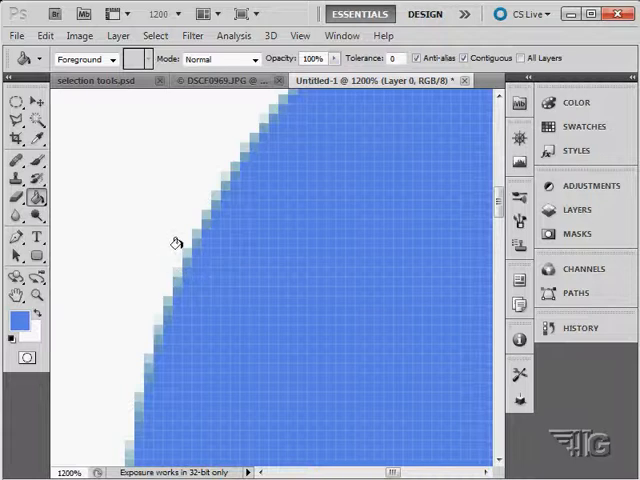
{"action": "mouse_move", "coordinate": [250, 127]}
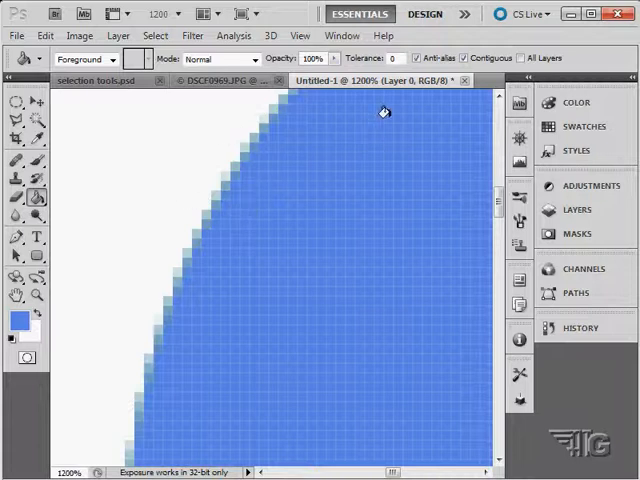
{"action": "left_click", "coordinate": [44, 35]}
{"action": "type", "text": "32"}
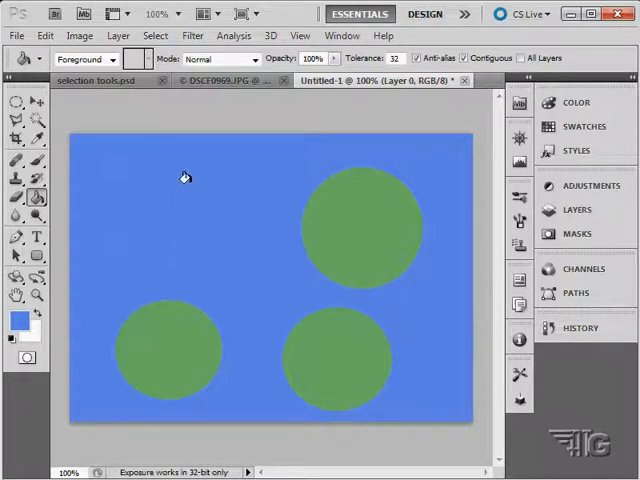
{"action": "mouse_move", "coordinate": [134, 250]}
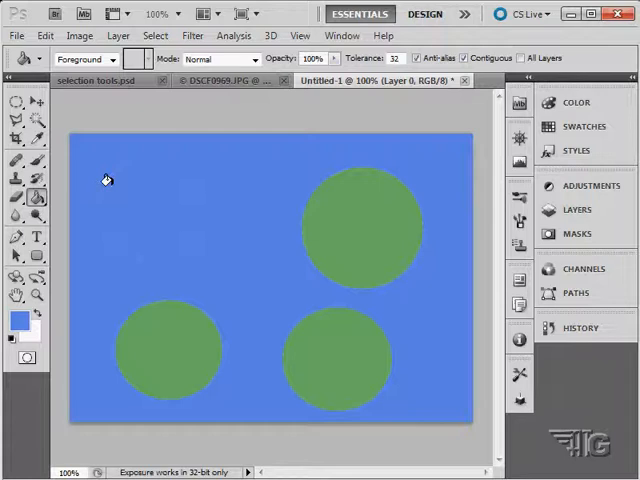
Step: Bucket-fill the white background around the circles with blue
{"action": "left_click", "coordinate": [46, 35]}
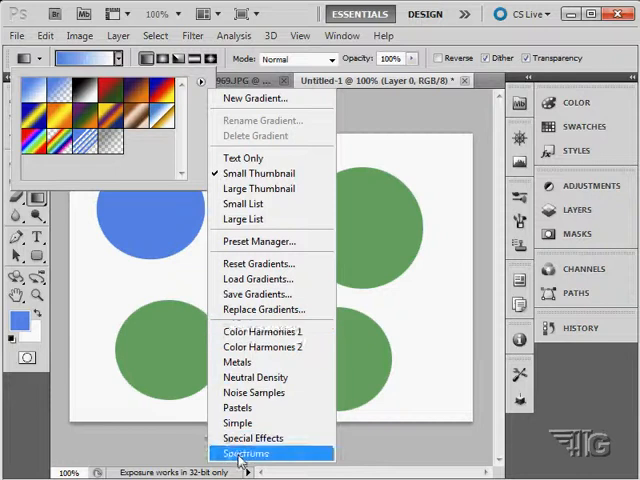
{"action": "mouse_move", "coordinate": [238, 422]}
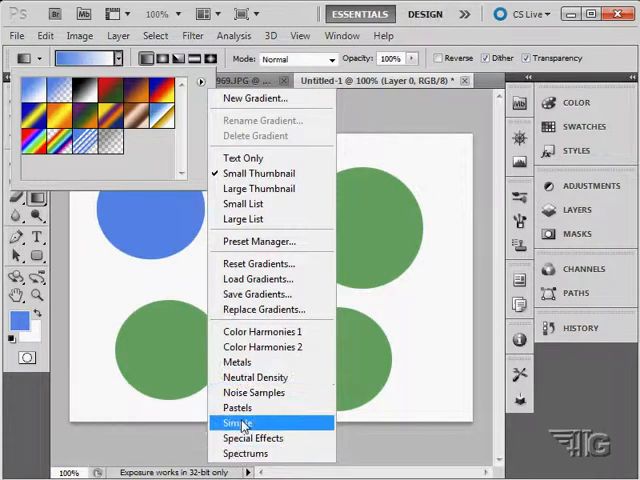
{"action": "mouse_move", "coordinate": [155, 178]}
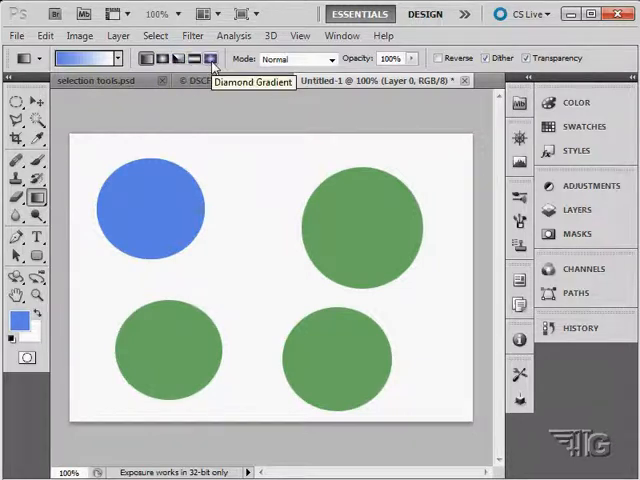
Step: Drag a diagonal blue-to-white linear gradient across the canvas, then undo it
{"action": "left_click_drag", "start_coordinate": [213, 148], "coordinate": [275, 271]}
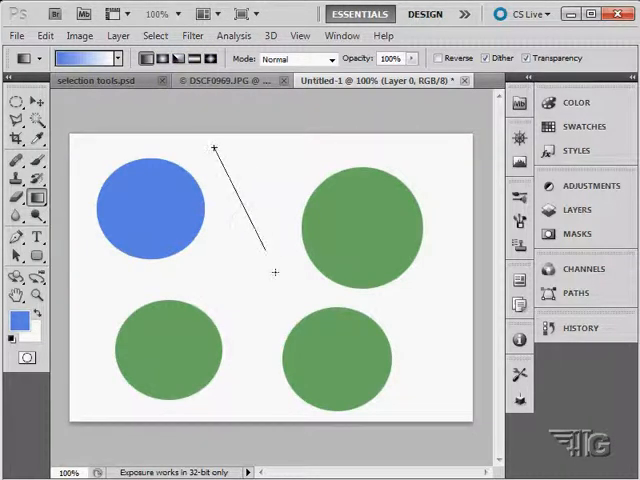
{"action": "left_click_drag", "start_coordinate": [213, 148], "coordinate": [274, 272]}
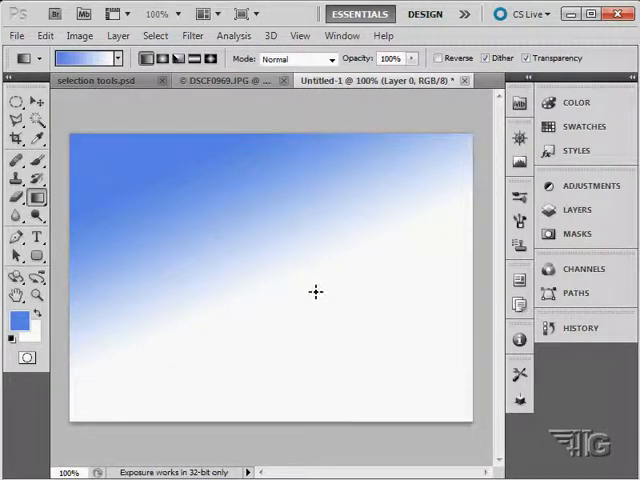
{"action": "left_click", "coordinate": [584, 209]}
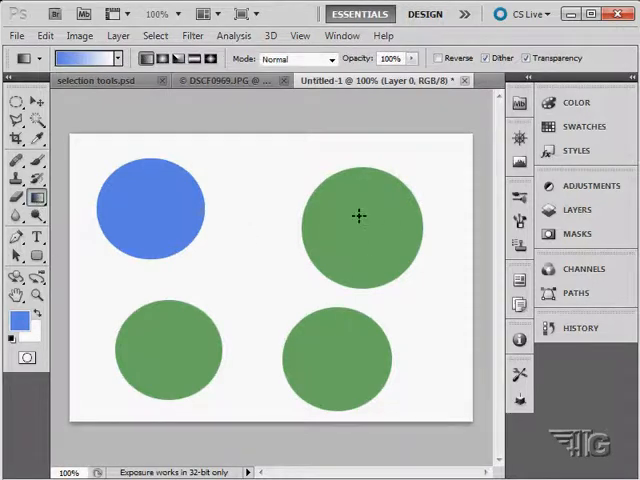
{"action": "mouse_move", "coordinate": [390, 270]}
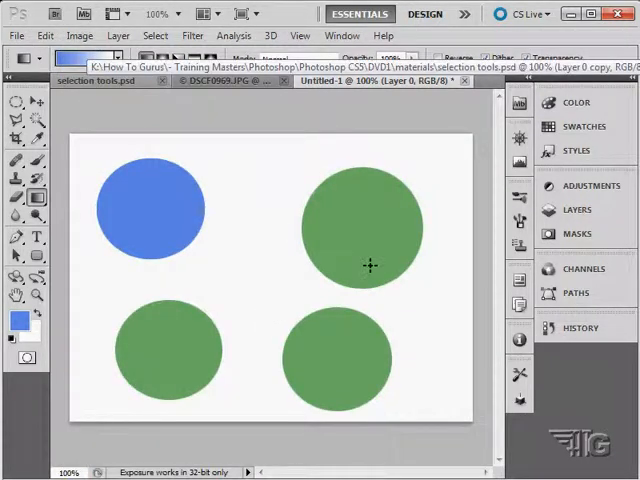
{"action": "mouse_move", "coordinate": [247, 176]}
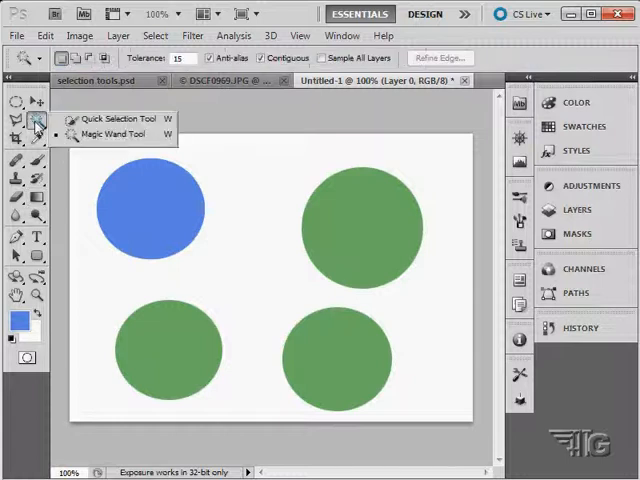
Step: Delete the white with the Magic Wand and move new Layer 1 beneath the circles layer
{"action": "left_click", "coordinate": [110, 133]}
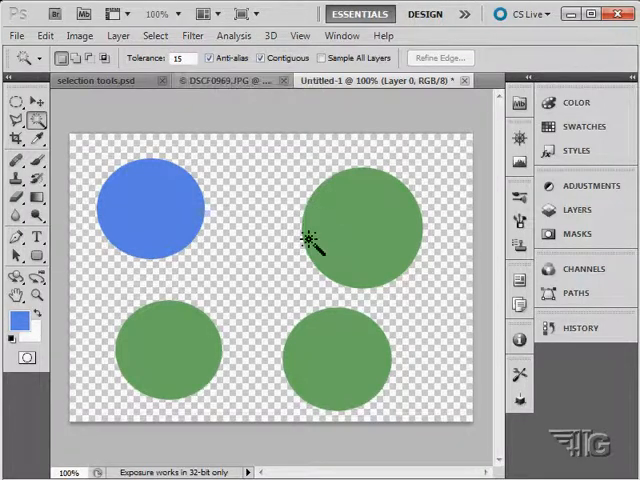
{"action": "mouse_move", "coordinate": [265, 237]}
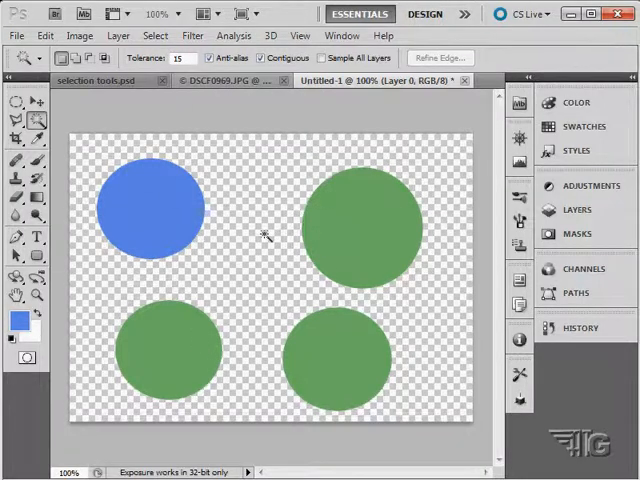
{"action": "mouse_move", "coordinate": [260, 158]}
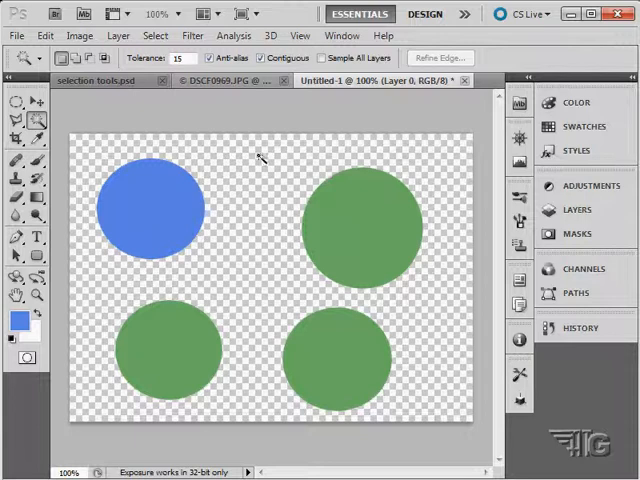
{"action": "left_click", "coordinate": [578, 210]}
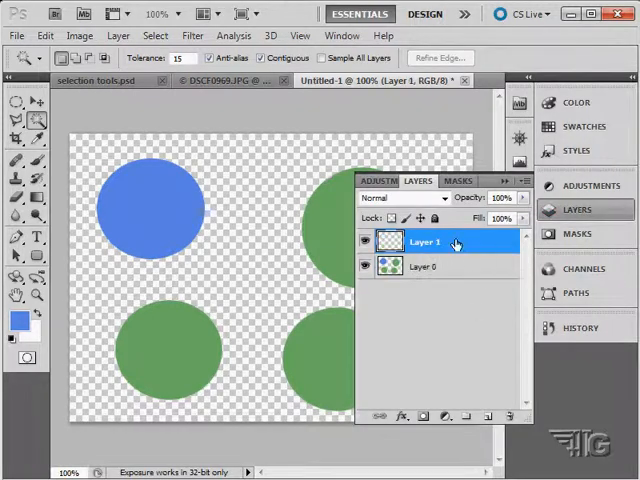
{"action": "left_click_drag", "start_coordinate": [430, 241], "coordinate": [430, 267]}
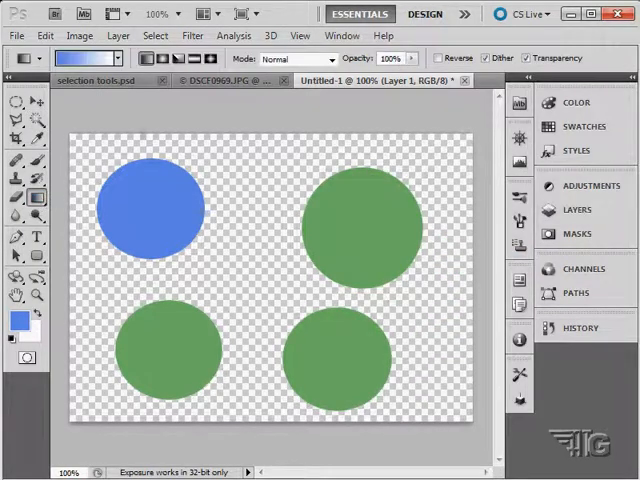
{"action": "mouse_move", "coordinate": [358, 435]}
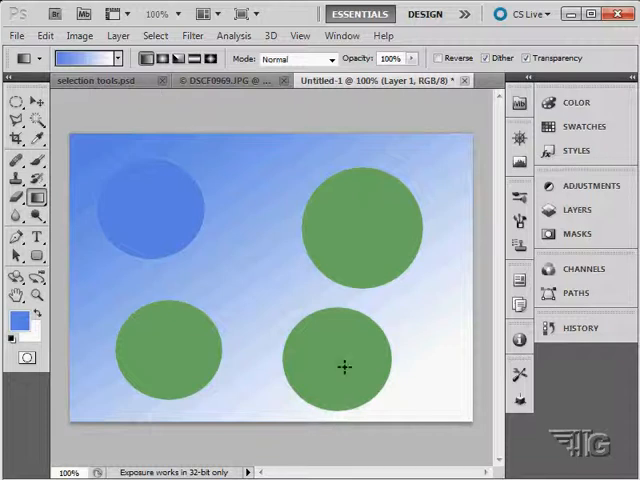
{"action": "mouse_move", "coordinate": [110, 175]}
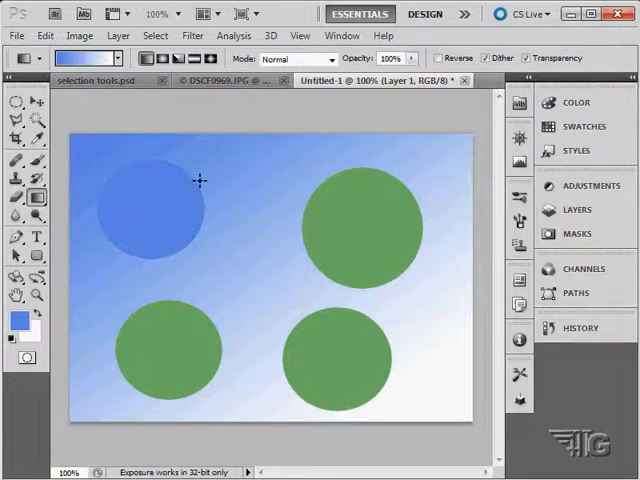
{"action": "mouse_move", "coordinate": [308, 288]}
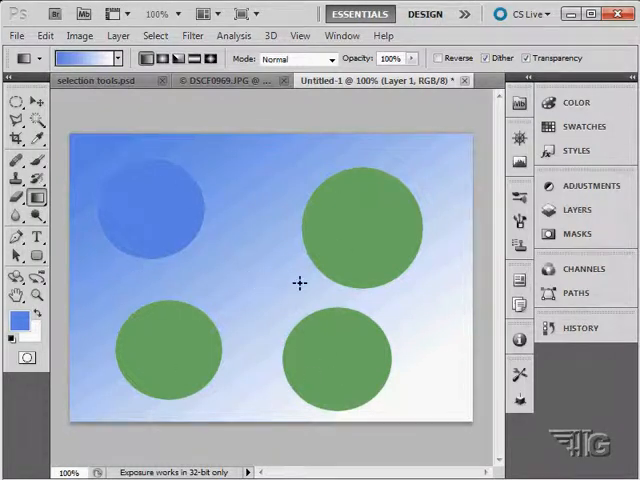
{"action": "mouse_move", "coordinate": [315, 262]}
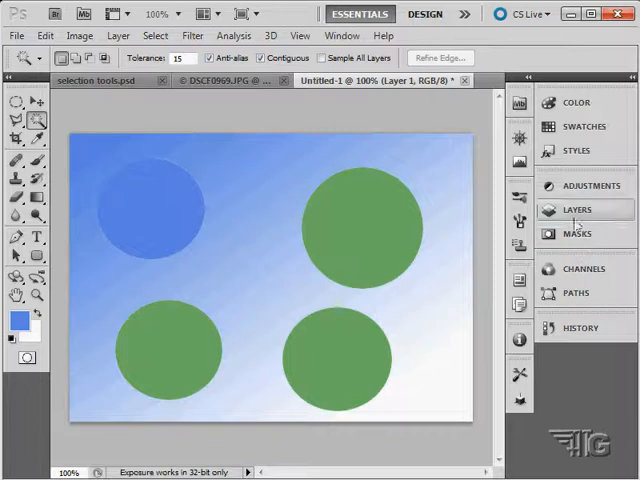
Step: Fill the top-right circle with a blue-to-white gradient on Layer 0, then deselect it
{"action": "left_click", "coordinate": [576, 209]}
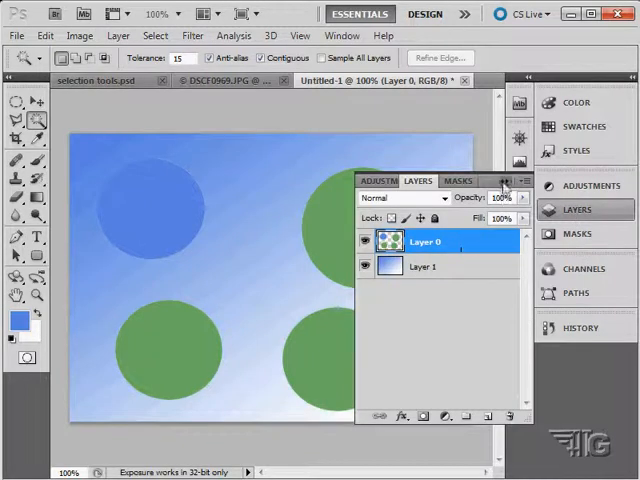
{"action": "left_click", "coordinate": [360, 225]}
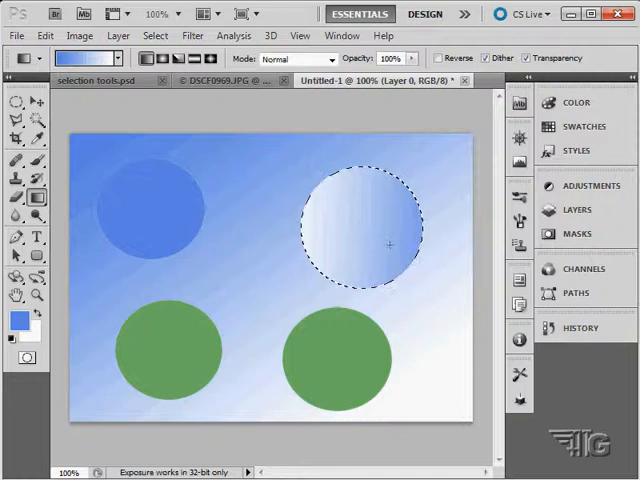
{"action": "left_click", "coordinate": [154, 36]}
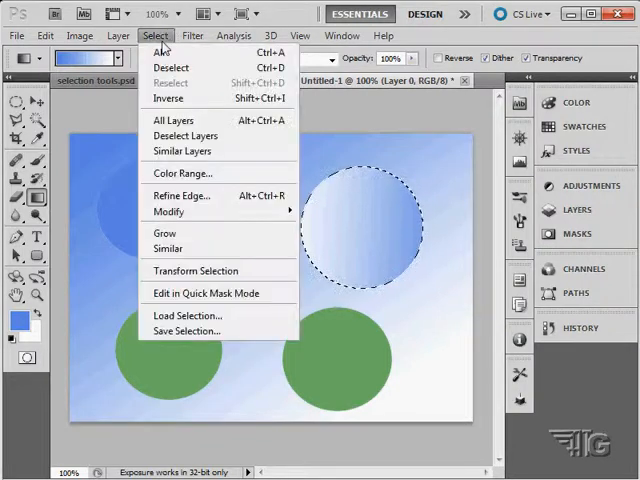
{"action": "left_click", "coordinate": [171, 68]}
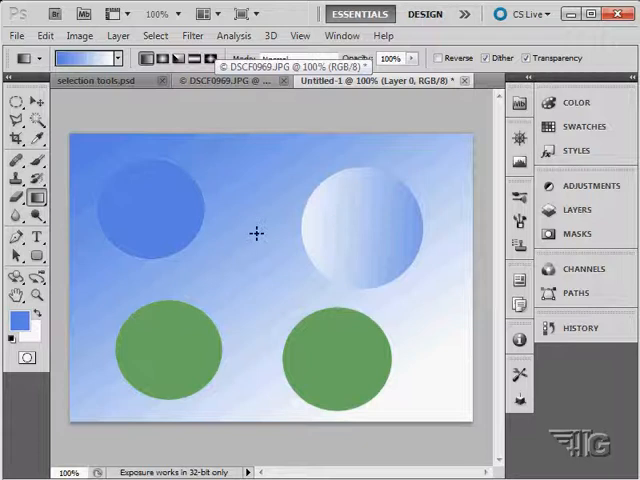
{"action": "mouse_move", "coordinate": [186, 103]}
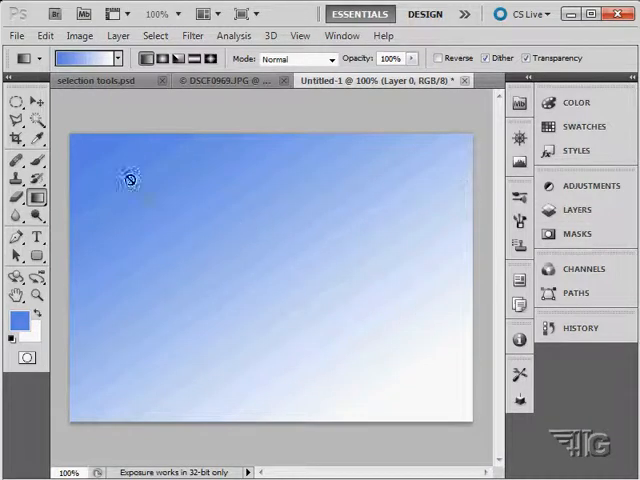
Step: Choose the orange-yellow gradient preset with the Reflected Gradient type
{"action": "left_click", "coordinate": [577, 209]}
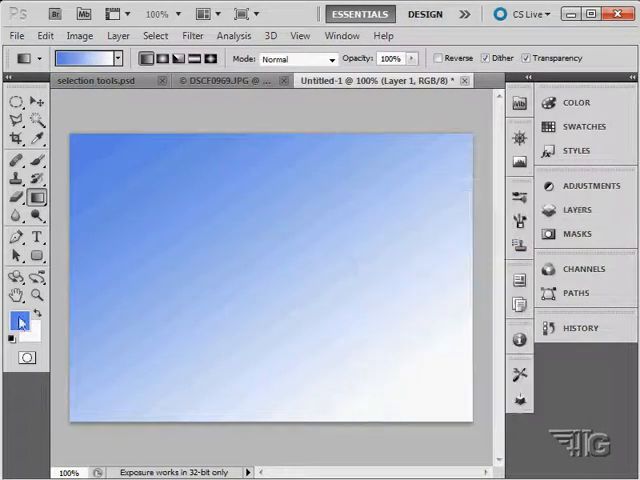
{"action": "left_click", "coordinate": [118, 58]}
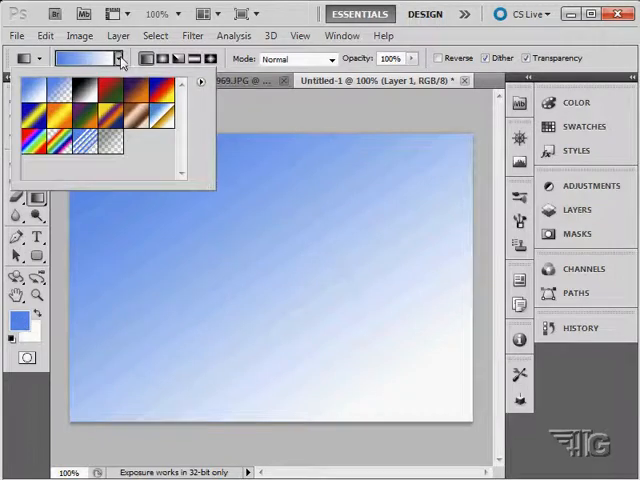
{"action": "left_click", "coordinate": [57, 122]}
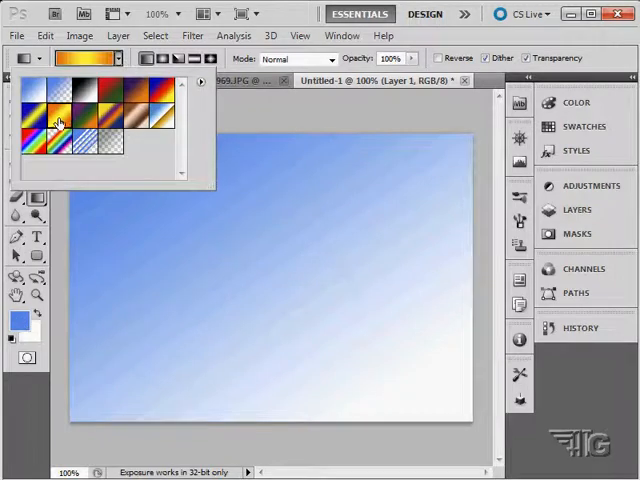
{"action": "left_click", "coordinate": [57, 118]}
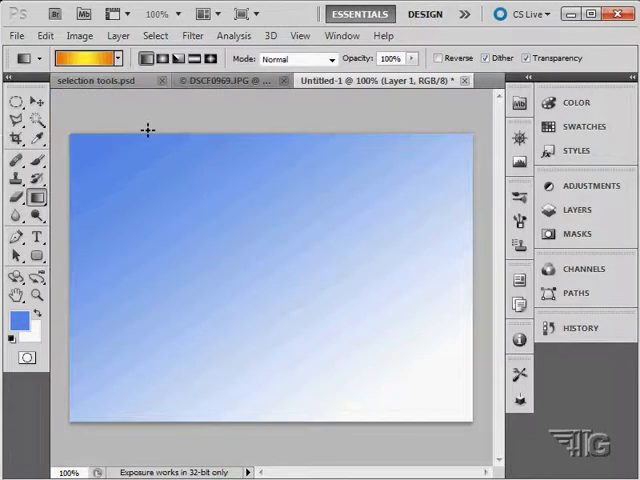
Step: Drag several diagonal orange-yellow reflected gradients across the canvas
{"action": "left_click_drag", "start_coordinate": [86, 110], "coordinate": [400, 440]}
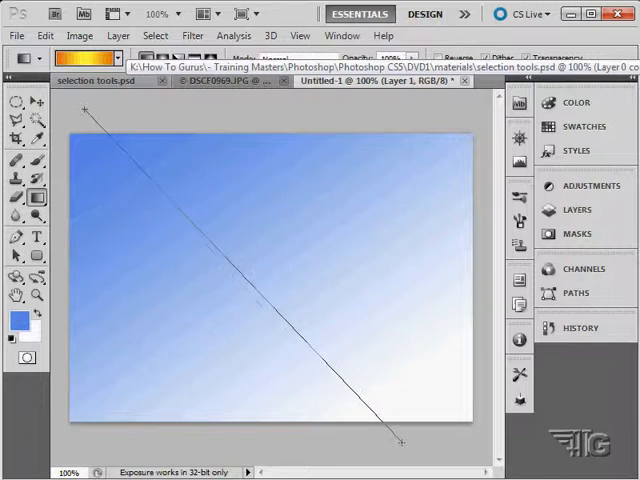
{"action": "left_click_drag", "start_coordinate": [85, 108], "coordinate": [400, 440]}
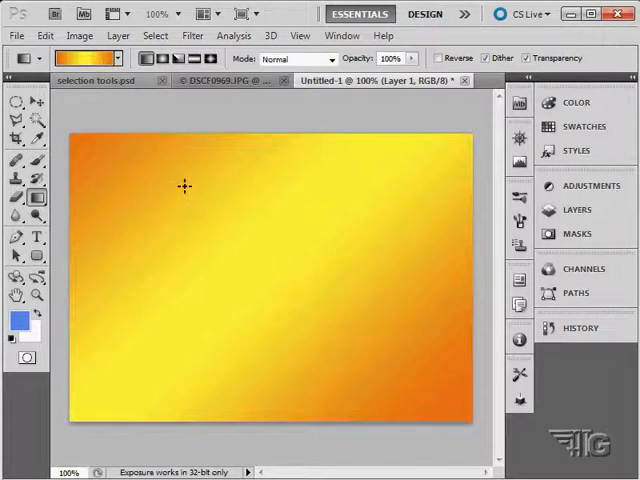
{"action": "left_click_drag", "start_coordinate": [169, 211], "coordinate": [302, 332]}
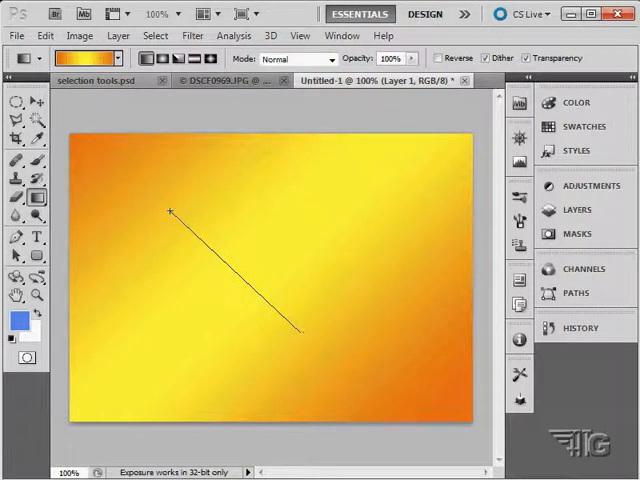
{"action": "left_click_drag", "start_coordinate": [170, 210], "coordinate": [302, 333]}
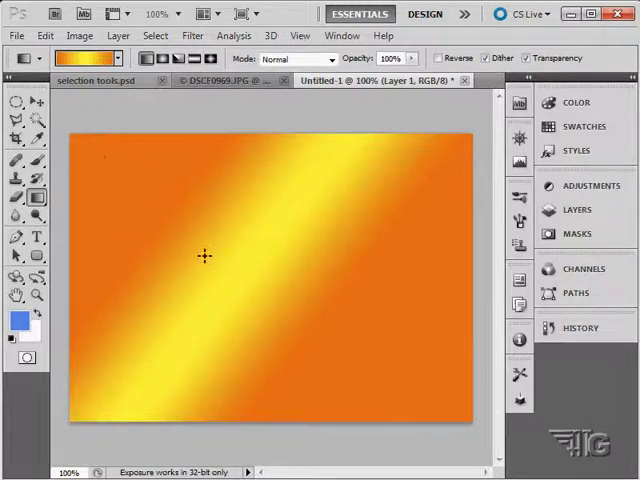
{"action": "left_click_drag", "start_coordinate": [204, 256], "coordinate": [400, 394]}
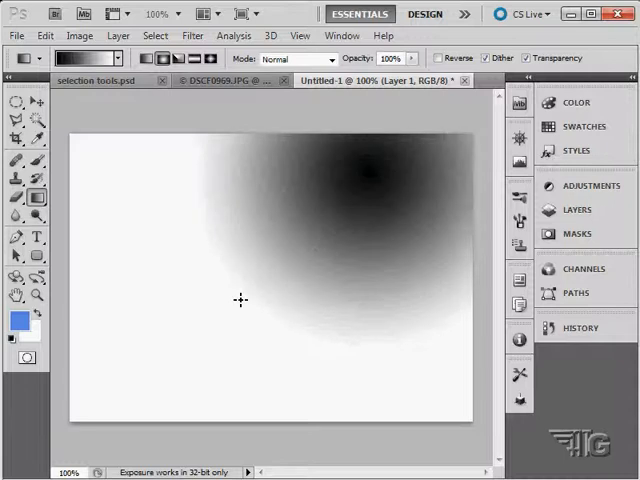
Step: Drag a reversed black-to-white radial gradient outward from the canvas's upper-left area
{"action": "left_click_drag", "start_coordinate": [160, 189], "coordinate": [324, 327]}
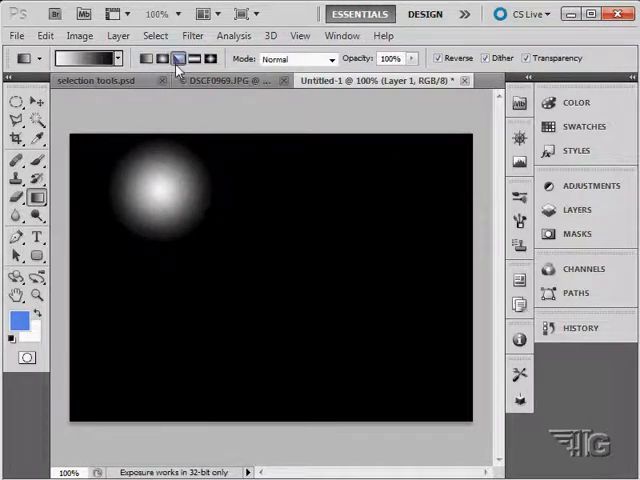
{"action": "mouse_move", "coordinate": [178, 58]}
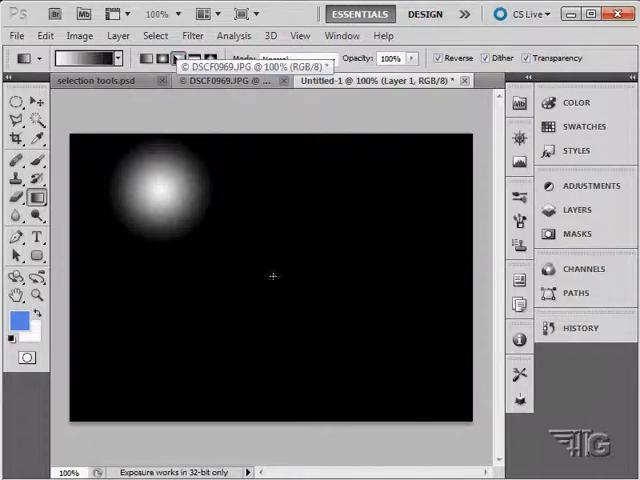
Step: Draw an angle gradient from the canvas centre with its seam pointing straight down
{"action": "left_click_drag", "start_coordinate": [272, 276], "coordinate": [438, 435]}
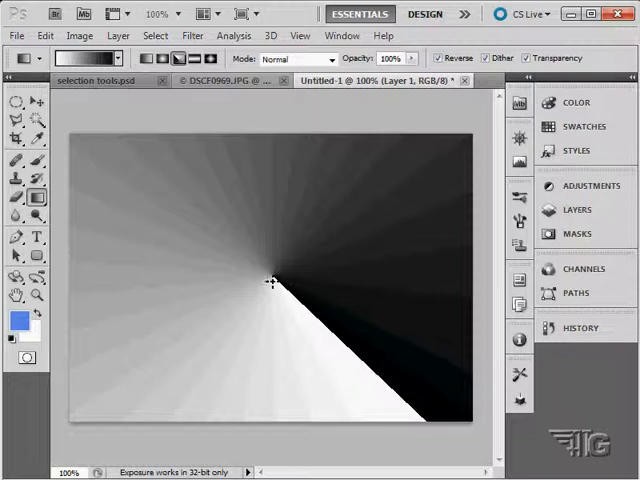
{"action": "left_click_drag", "start_coordinate": [273, 280], "coordinate": [271, 421]}
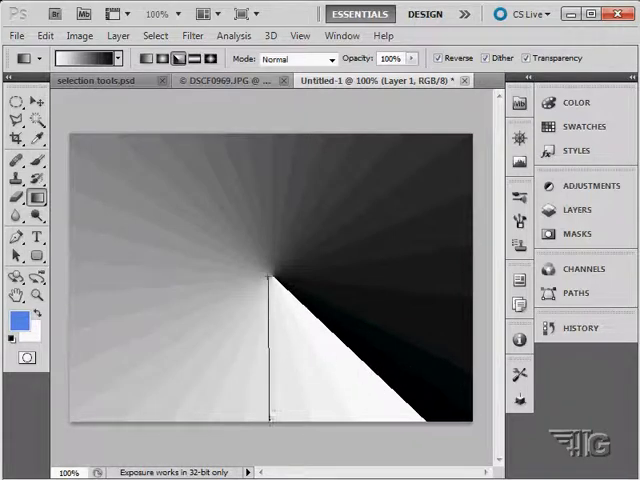
{"action": "left_click_drag", "start_coordinate": [272, 265], "coordinate": [272, 432]}
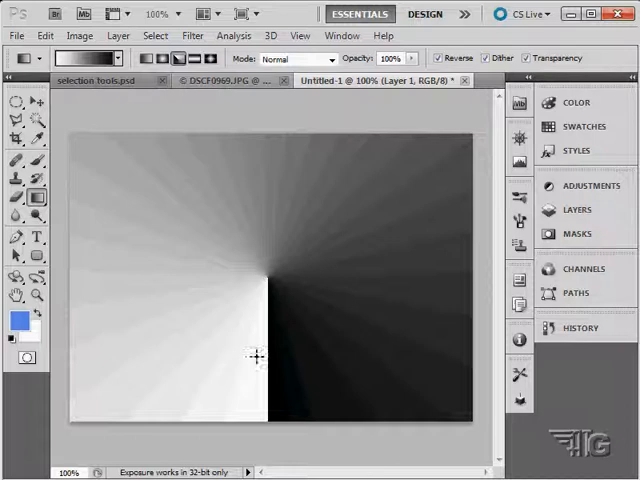
{"action": "left_click", "coordinate": [196, 58]}
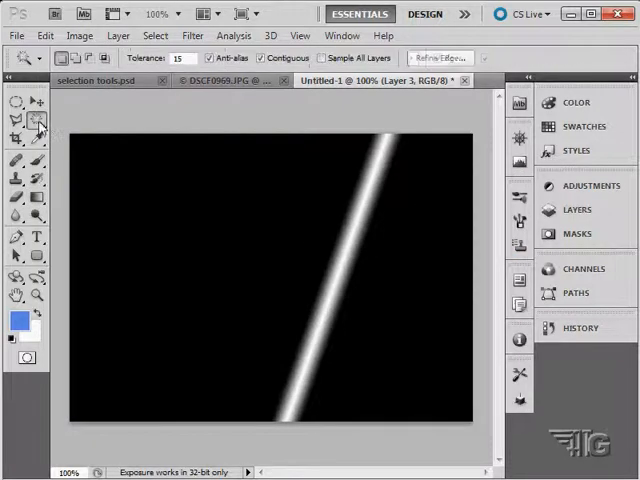
Step: Magic-wand select and delete the black area on Layer 2 and the other pipe layers, then deselect
{"action": "left_click", "coordinate": [180, 218]}
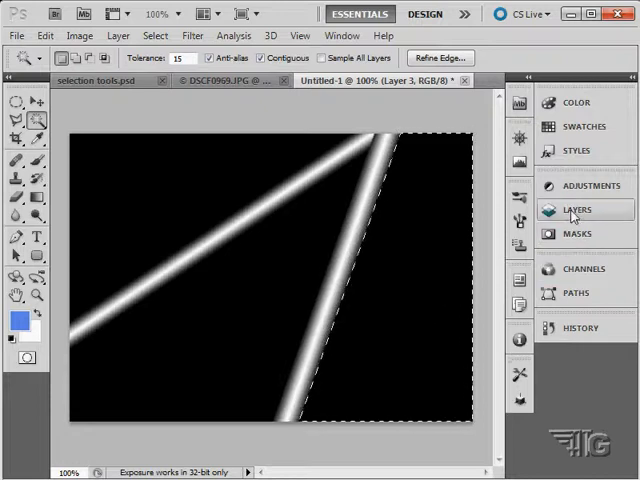
{"action": "left_click", "coordinate": [577, 209]}
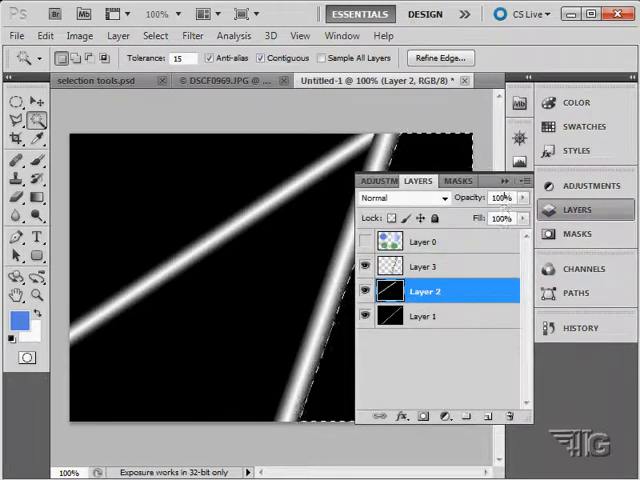
{"action": "left_click", "coordinate": [576, 209]}
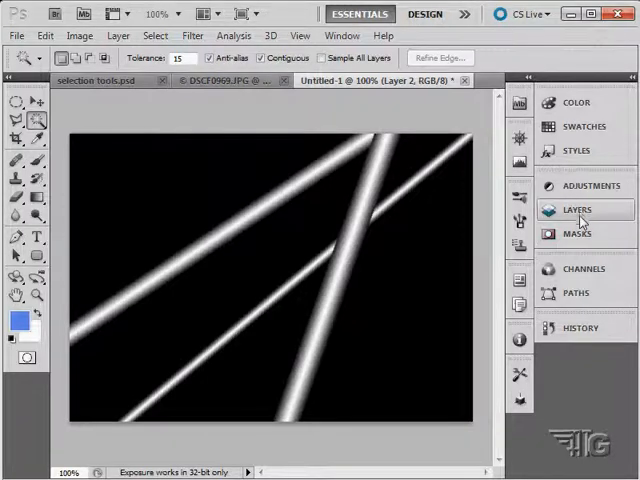
{"action": "left_click", "coordinate": [577, 210]}
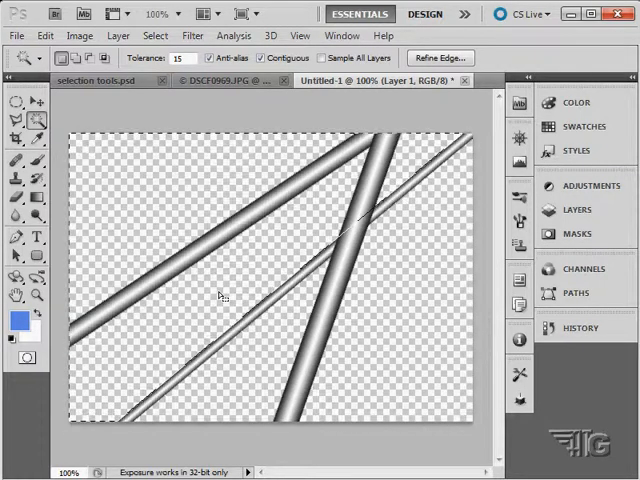
{"action": "left_click", "coordinate": [577, 209]}
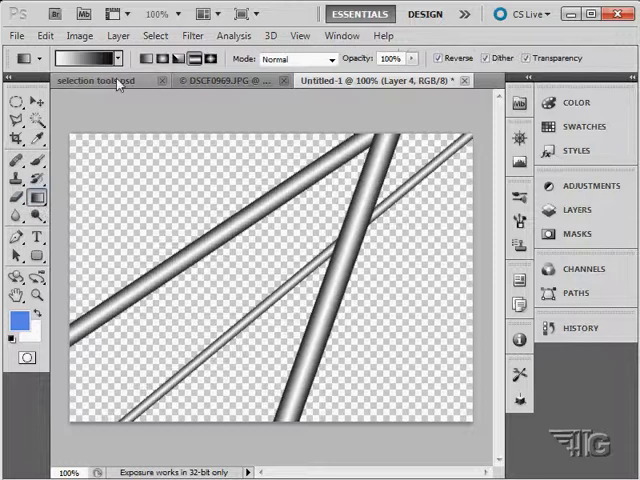
Step: Choose the blue-white gradient preset for the Layer 4 sky background
{"action": "left_click", "coordinate": [115, 58]}
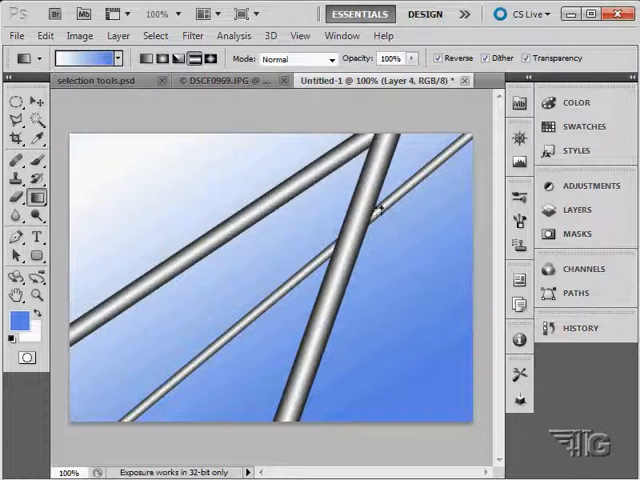
{"action": "mouse_move", "coordinate": [180, 112]}
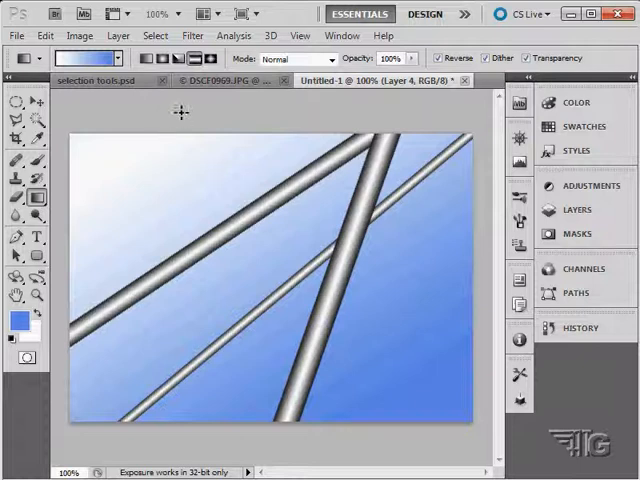
{"action": "mouse_move", "coordinate": [422, 143]}
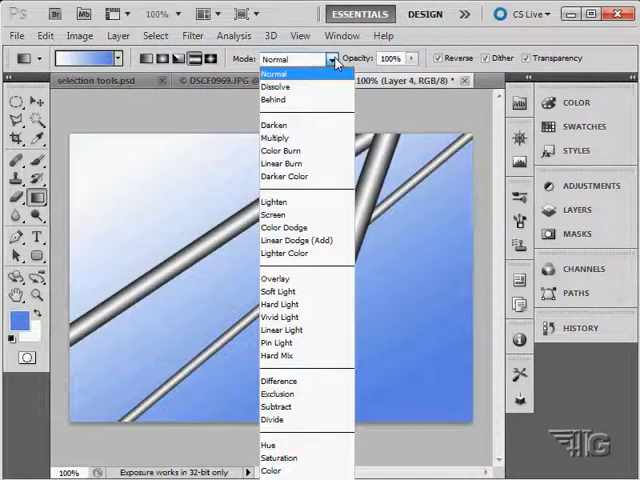
Step: Keep Normal blending in the gradient options and lower Layer 3's opacity
{"action": "left_click", "coordinate": [273, 72]}
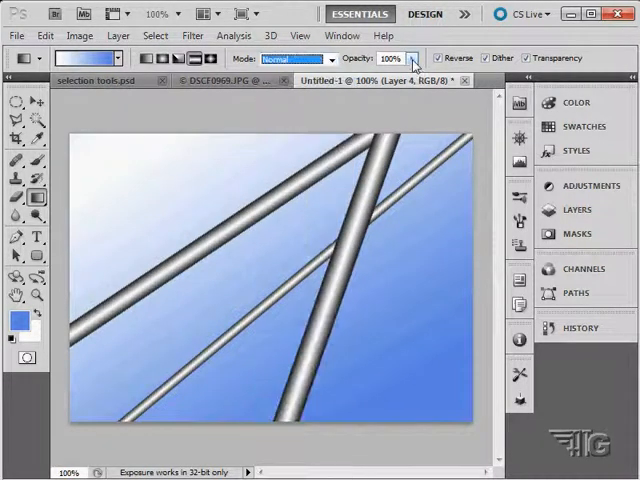
{"action": "left_click", "coordinate": [440, 57]}
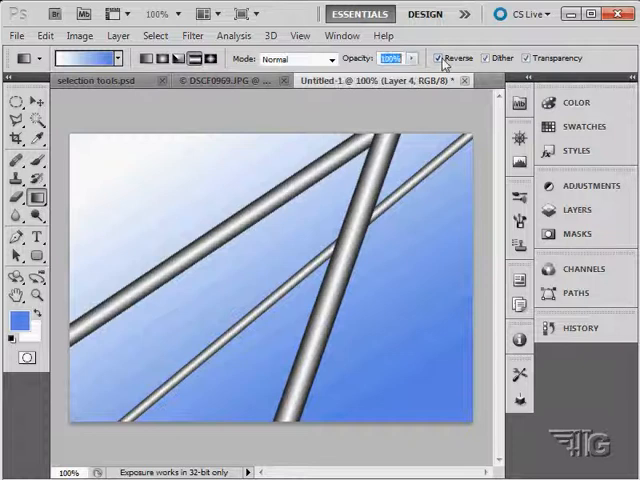
{"action": "left_click", "coordinate": [486, 57]}
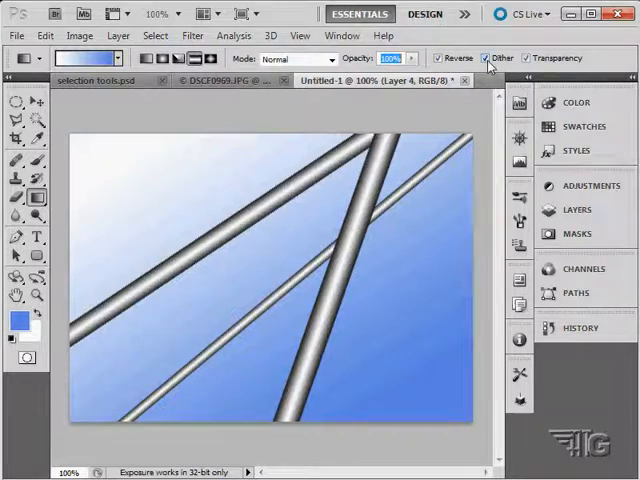
{"action": "left_click", "coordinate": [524, 57]}
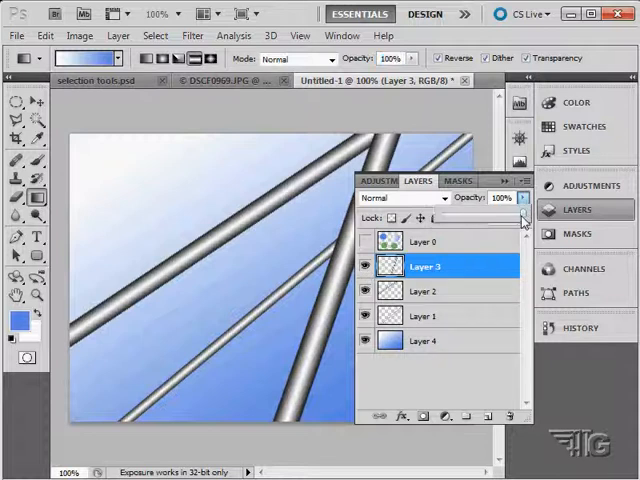
{"action": "left_click_drag", "start_coordinate": [520, 198], "coordinate": [505, 198]}
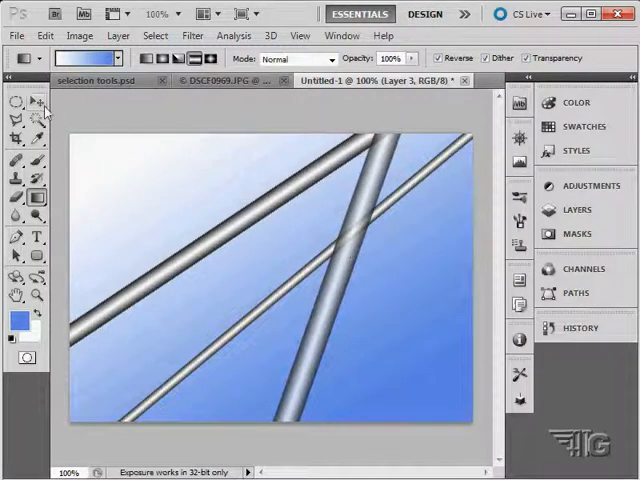
{"action": "left_click", "coordinate": [15, 197]}
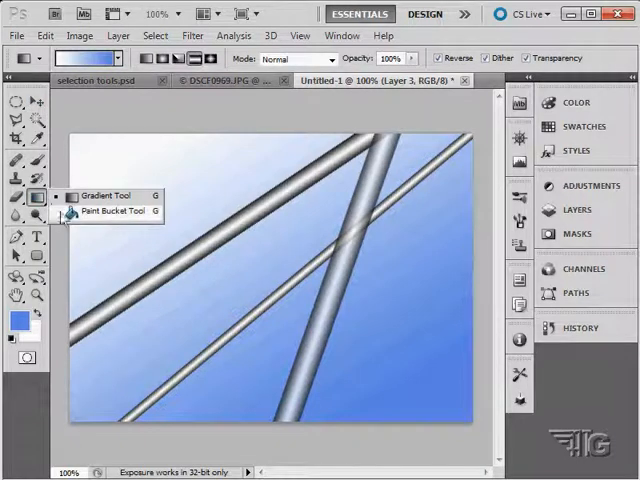